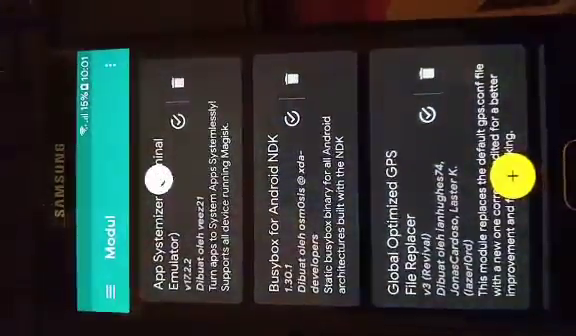
scroll("left", 3)
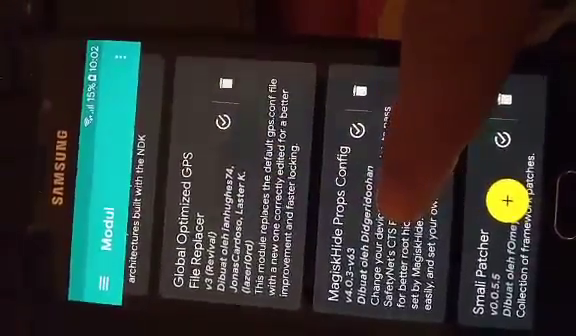
scroll("left", 3)
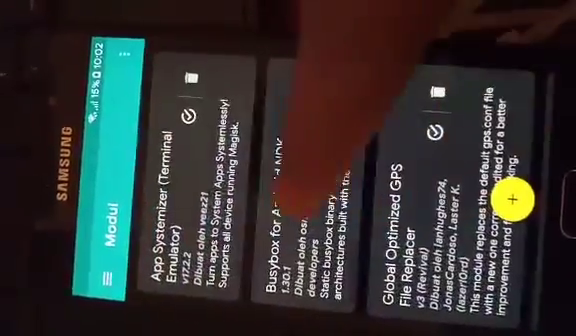